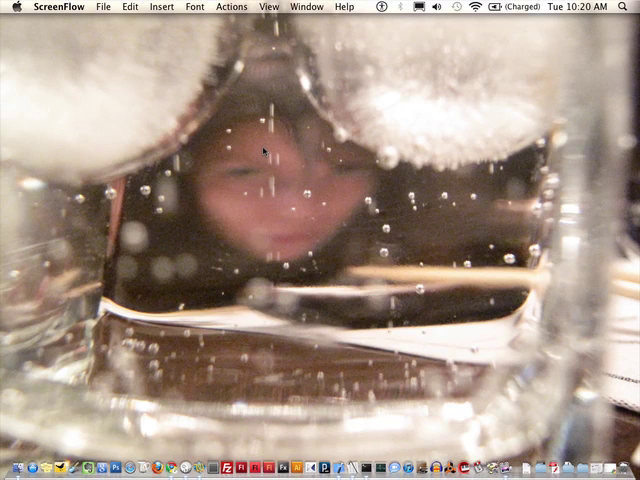
pyautogui.moveTo(337, 272)
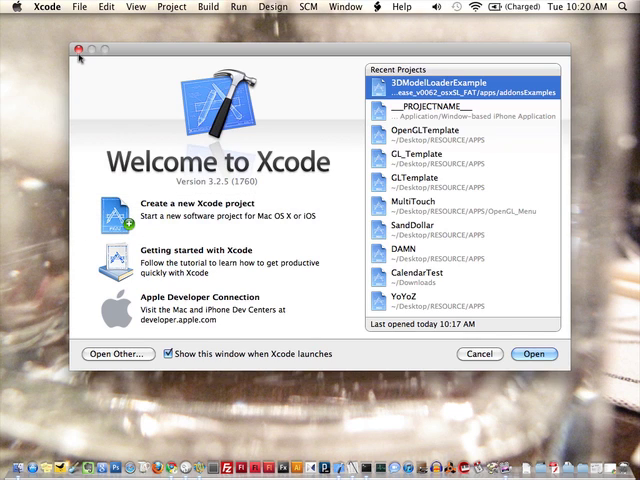
# Step: Close the Welcome to Xcode window and start a new project from the Cocoa Application template
pyautogui.click(74, 7)
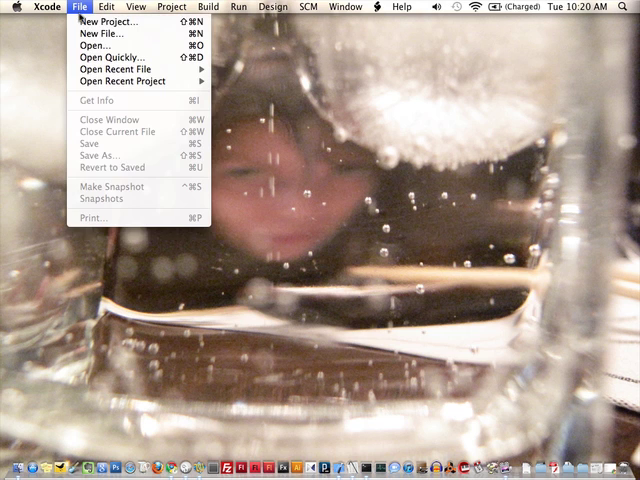
pyautogui.click(109, 21)
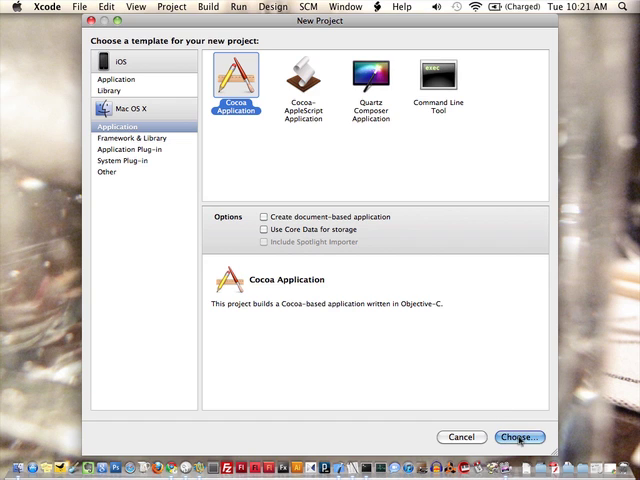
# Step: Accept the Cocoa Application template and save the project as MyTemplate in APPS
pyautogui.click(519, 437)
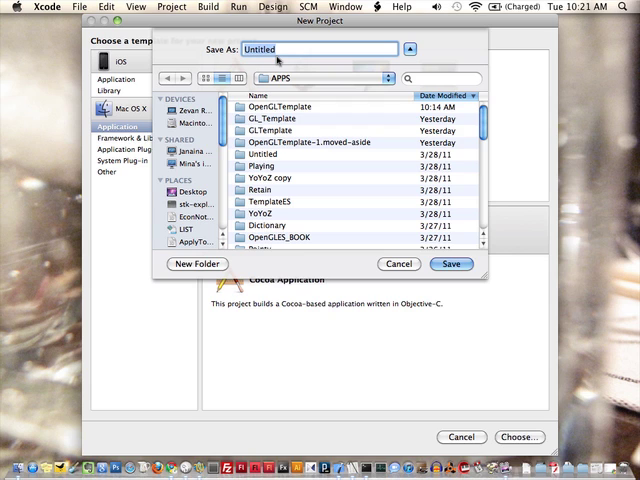
pyautogui.write('MyTemplat')
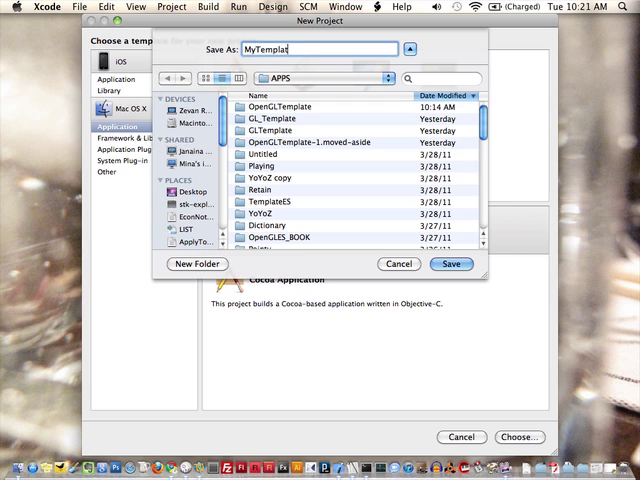
pyautogui.click(451, 264)
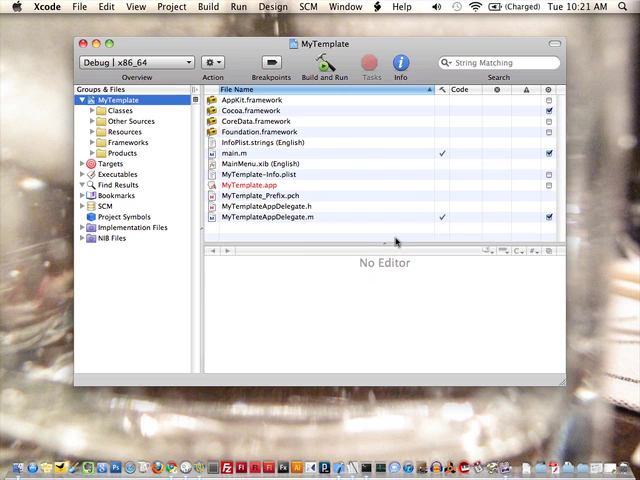
# Step: Delete references to the AppDelegate files and MainMenu.xib
pyautogui.click(290, 217)
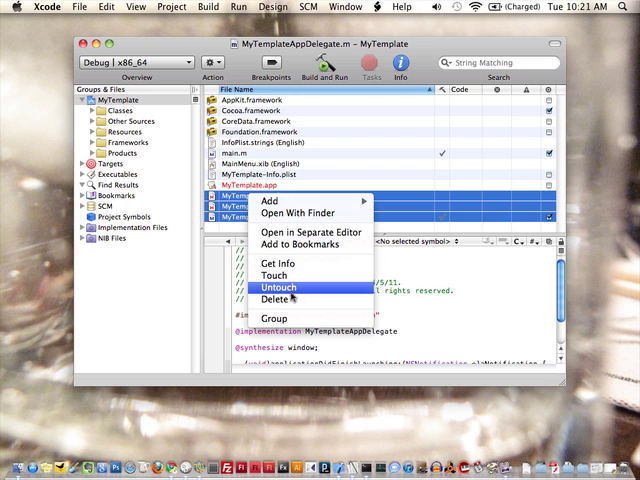
pyautogui.click(276, 298)
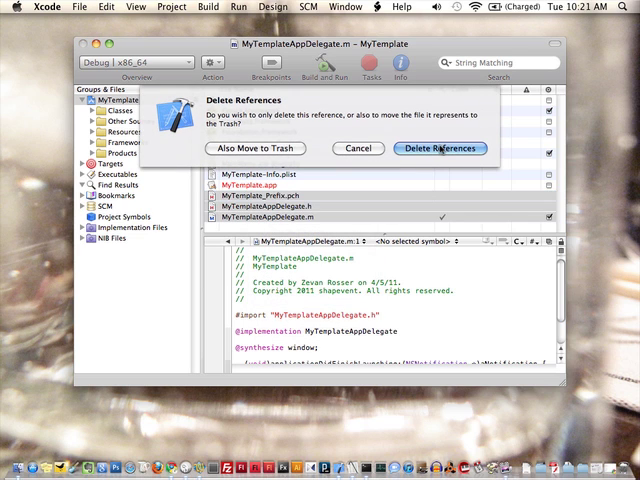
pyautogui.click(440, 148)
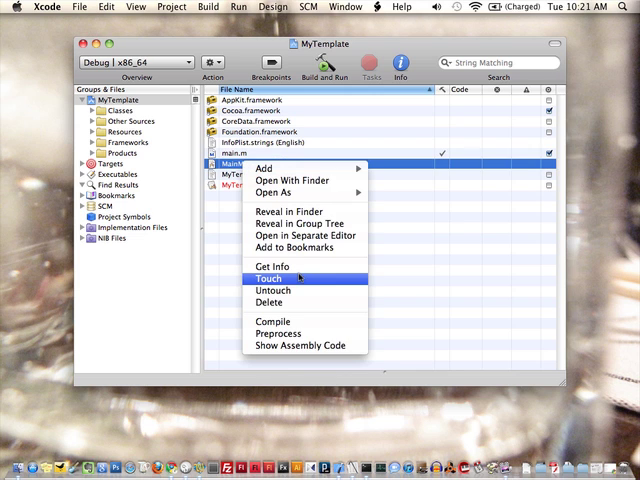
pyautogui.click(268, 290)
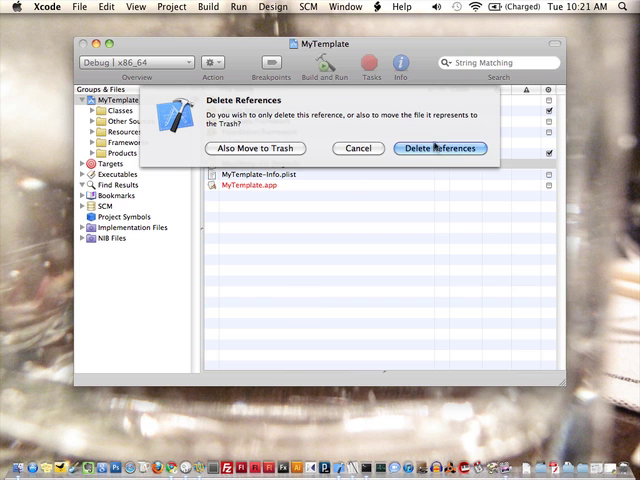
pyautogui.click(440, 148)
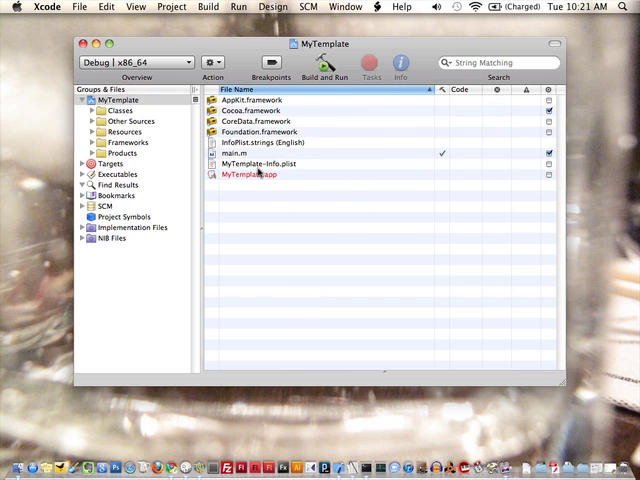
# Step: Remove the four framework references, then view InfoPlist.strings and main.m
pyautogui.click(250, 100)
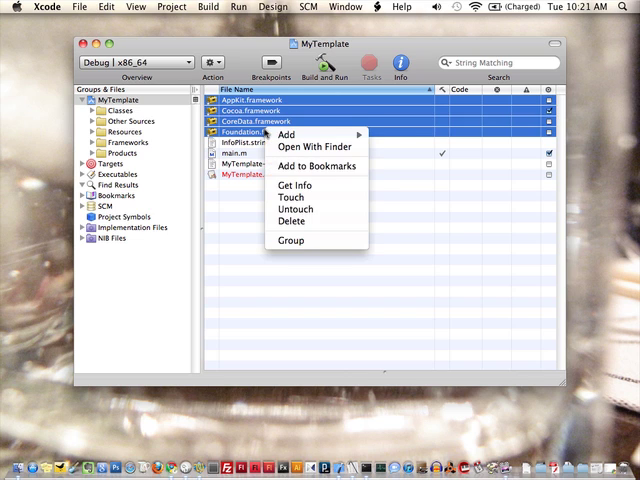
pyautogui.click(296, 221)
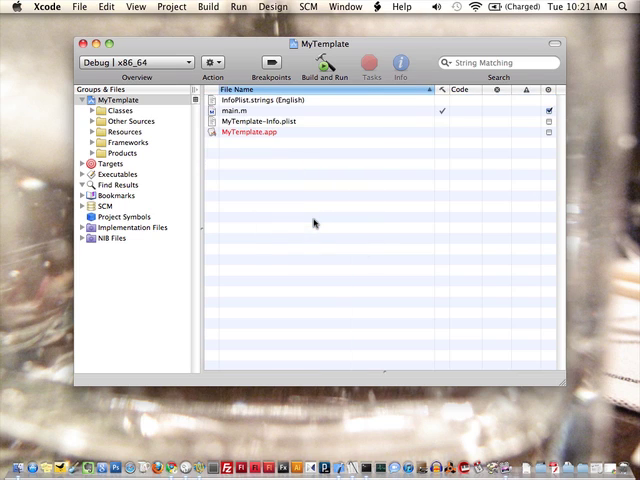
pyautogui.click(270, 99)
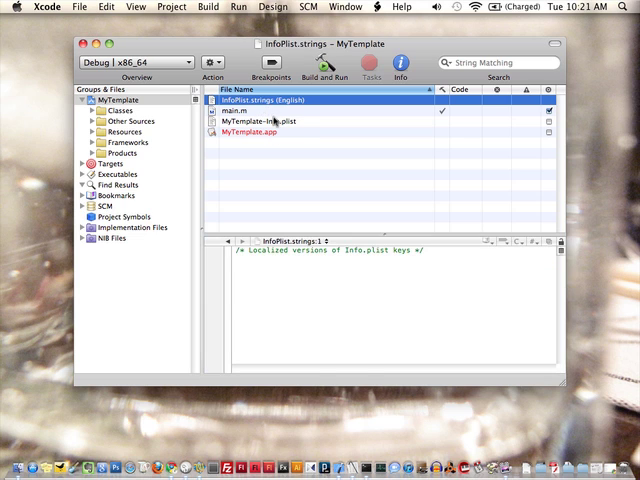
pyautogui.click(237, 113)
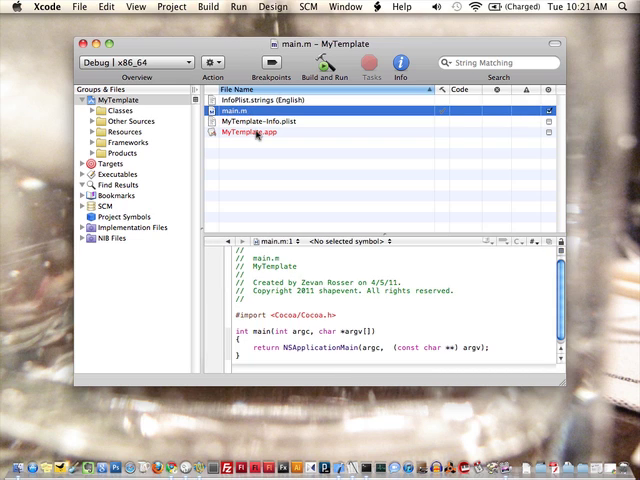
pyautogui.rightClick(233, 112)
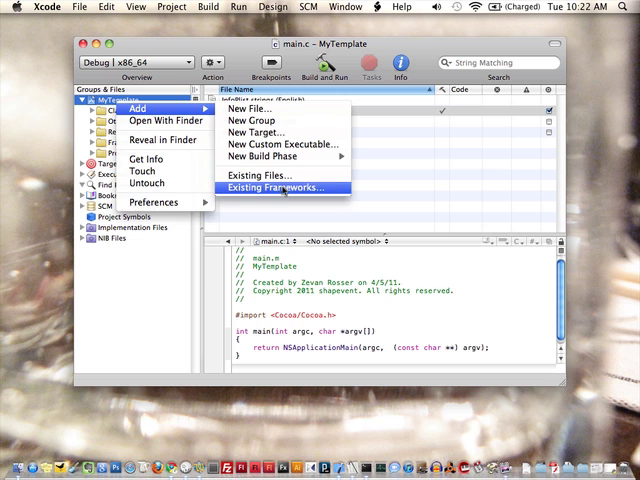
# Step: Add GLUT.framework to the MyTemplate project
pyautogui.click(286, 187)
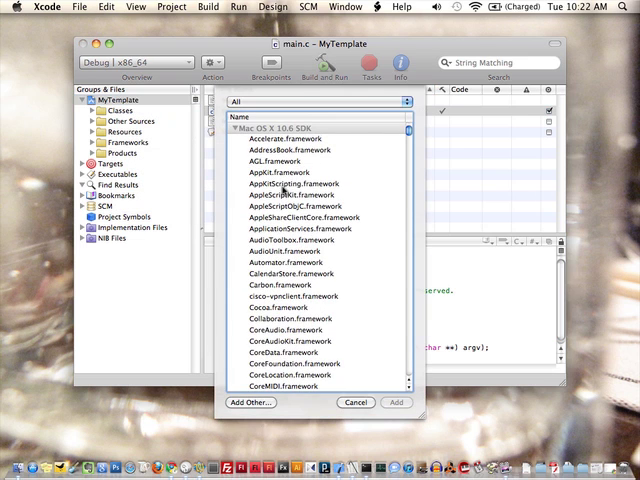
pyautogui.scroll(-3)
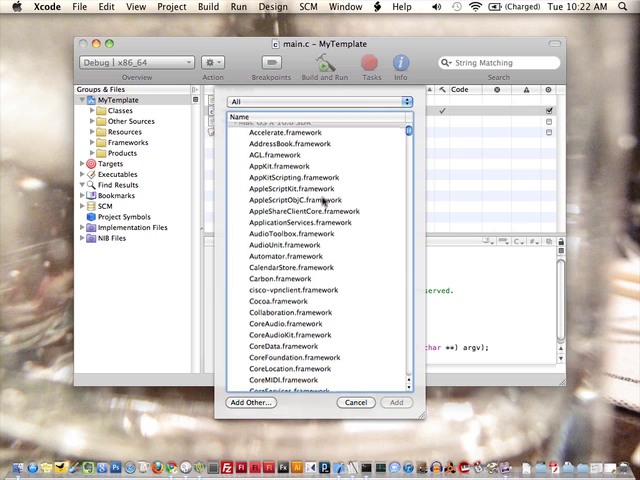
pyautogui.scroll(-3)
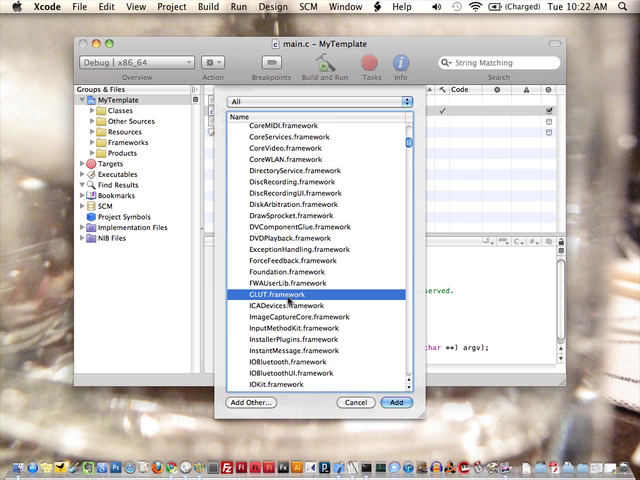
pyautogui.click(398, 402)
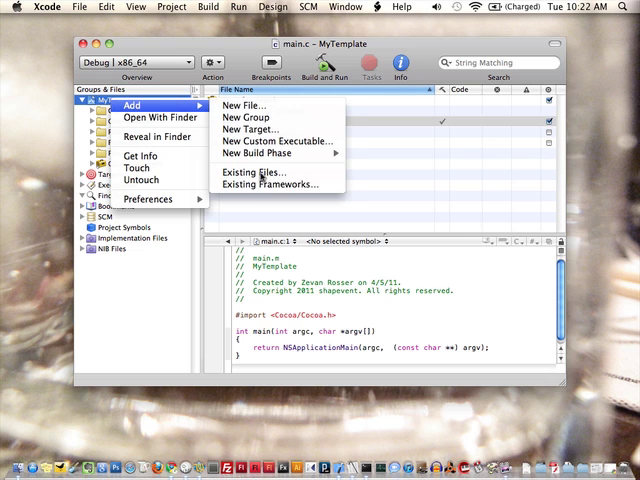
# Step: Add OpenGL.framework to the MyTemplate project
pyautogui.click(270, 184)
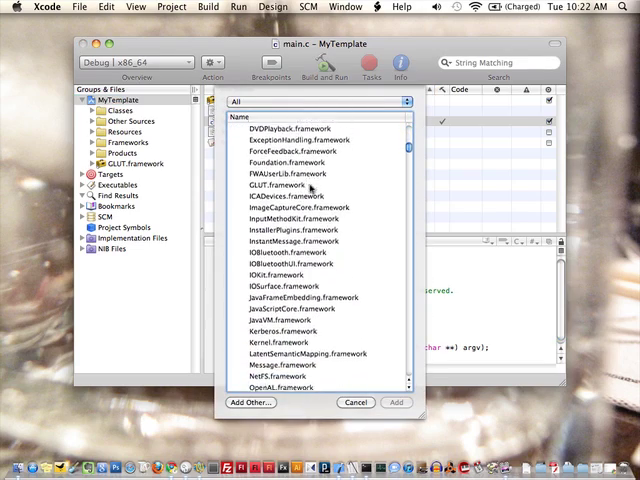
pyautogui.scroll(-3)
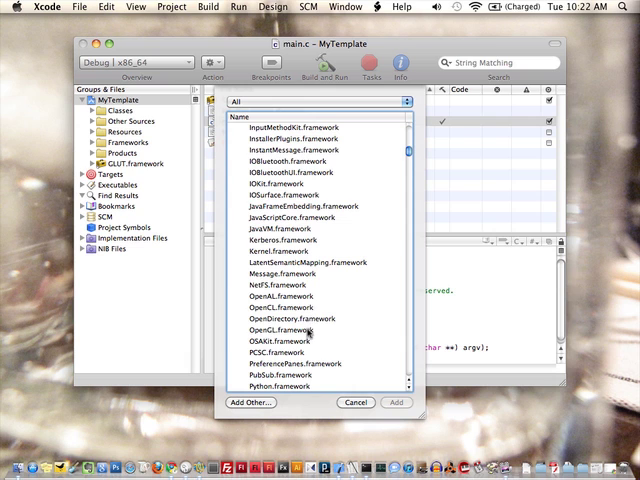
pyautogui.click(290, 329)
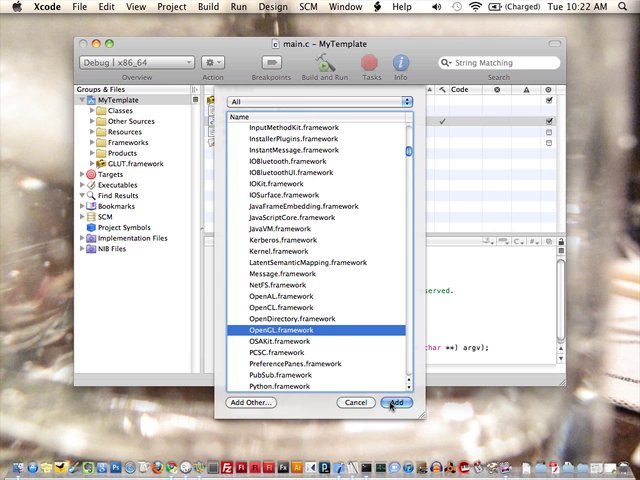
pyautogui.click(399, 402)
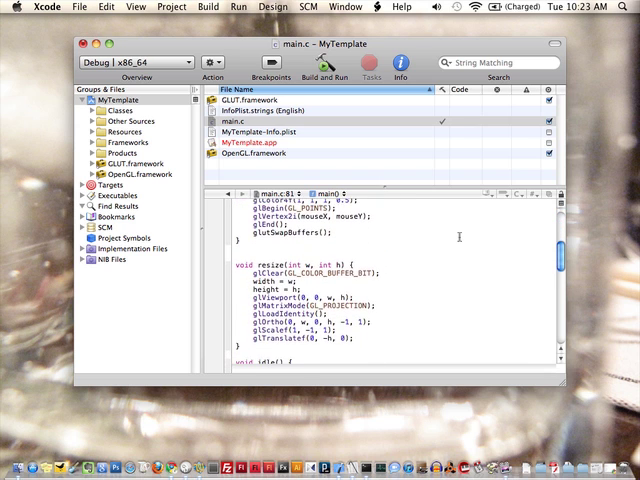
# Step: Scroll through the pasted GLUT template code in main.c and start Build and Run
pyautogui.scroll(-3)
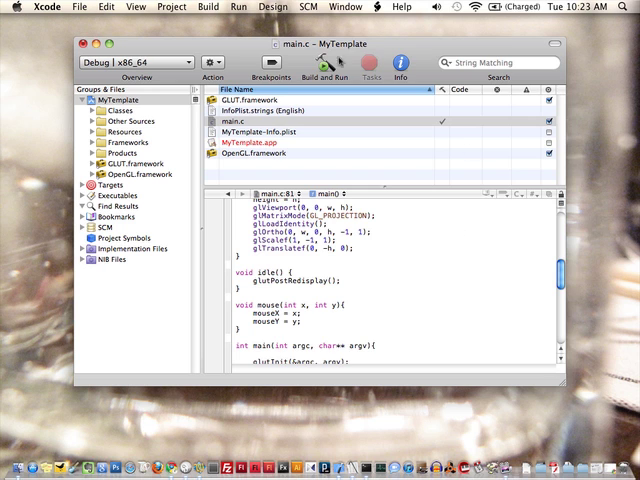
pyautogui.click(297, 70)
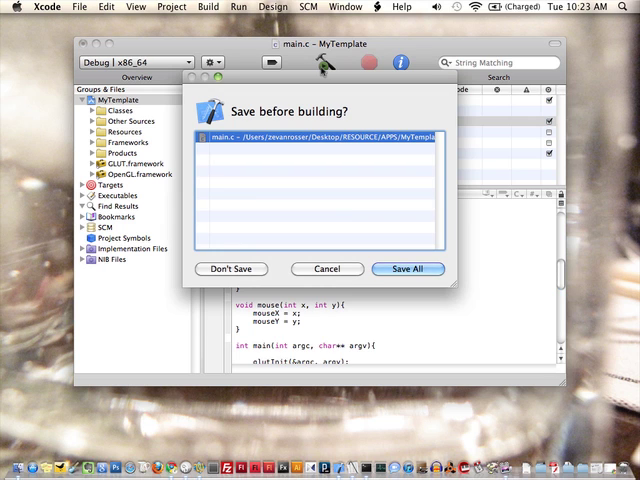
# Step: Save All, run the template drawing translucent circles, then quit MyTemplate
pyautogui.click(407, 268)
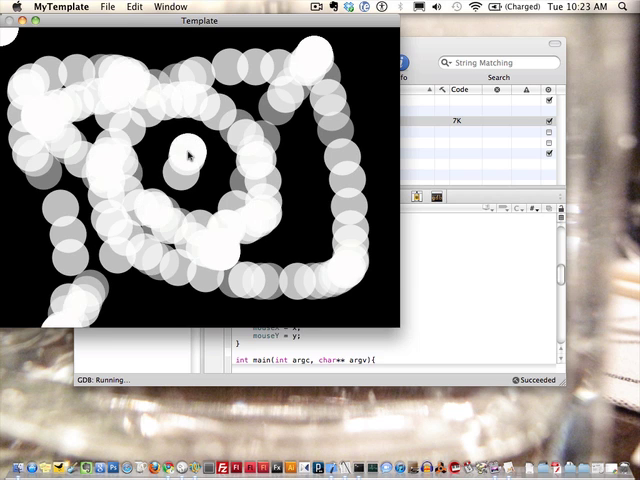
pyautogui.click(60, 7)
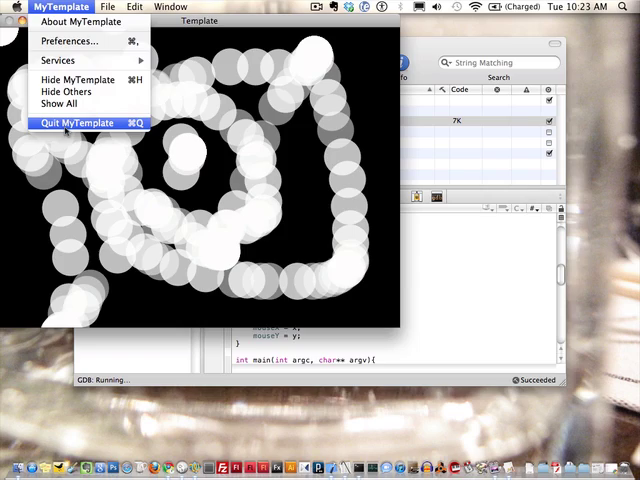
pyautogui.click(75, 123)
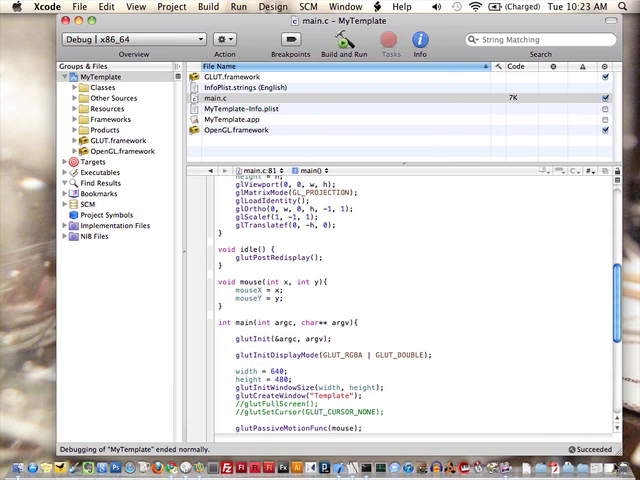
# Step: Add '// leave this' above glutSwapBuffers() in render(), scrolling down to main()
pyautogui.scroll(-3)
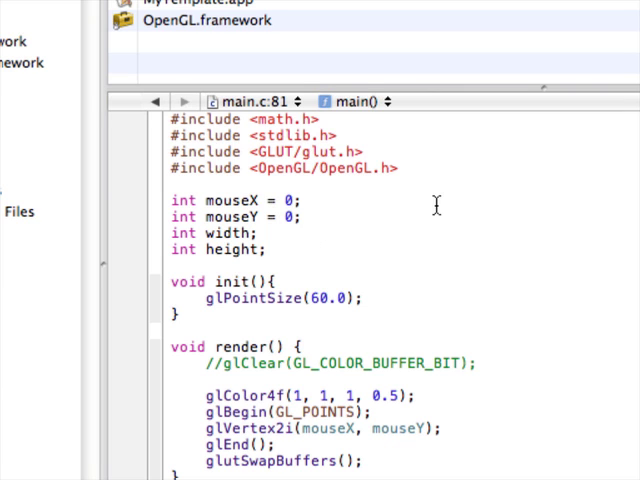
pyautogui.scroll(-3)
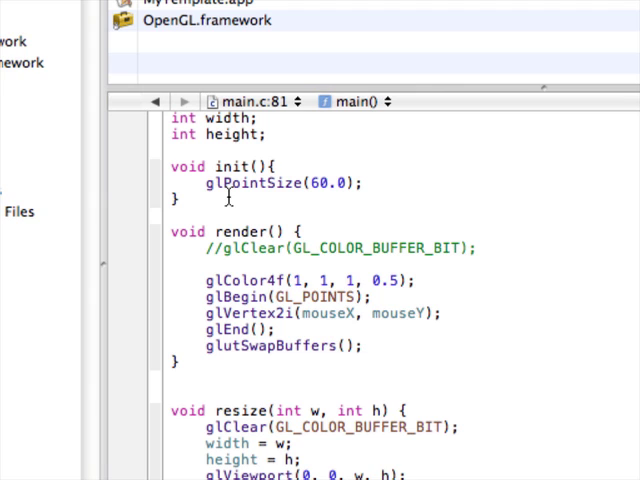
pyautogui.moveTo(203, 211)
pyautogui.write('// leave this')
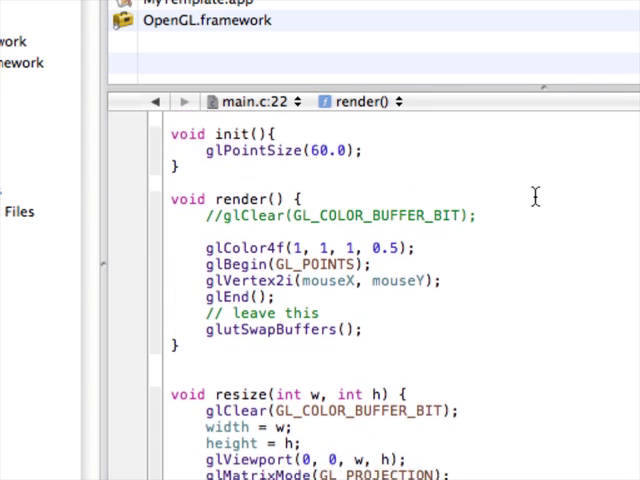
pyautogui.scroll(-3)
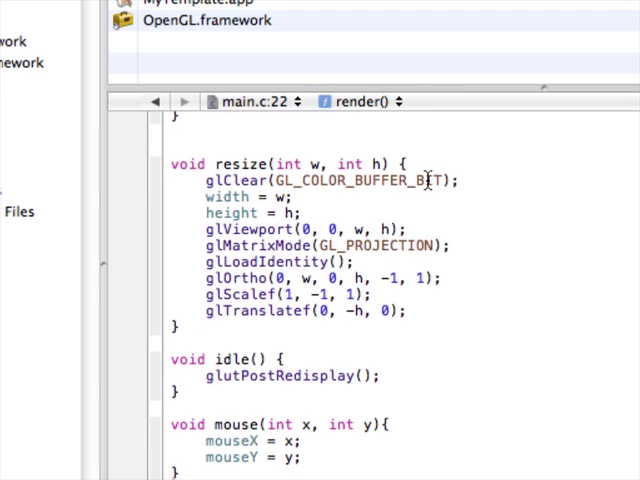
pyautogui.moveTo(530, 187)
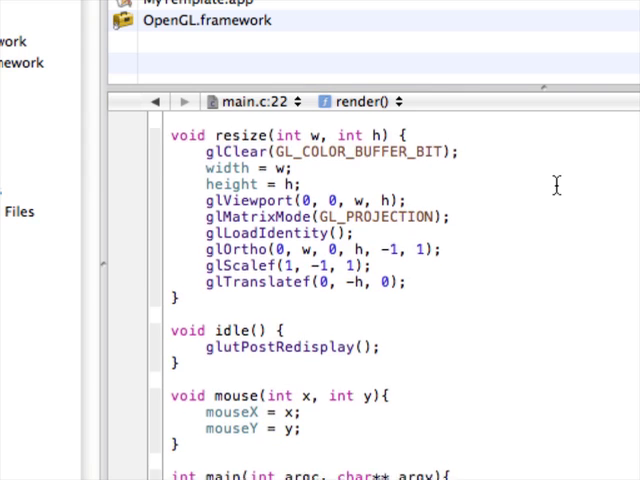
pyautogui.scroll(-3)
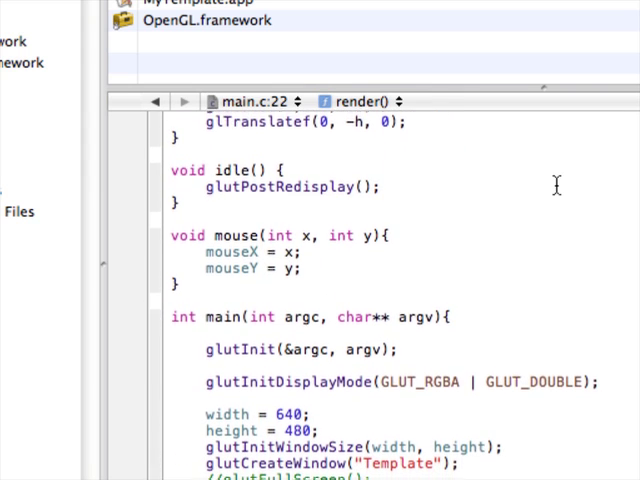
pyautogui.scroll(-3)
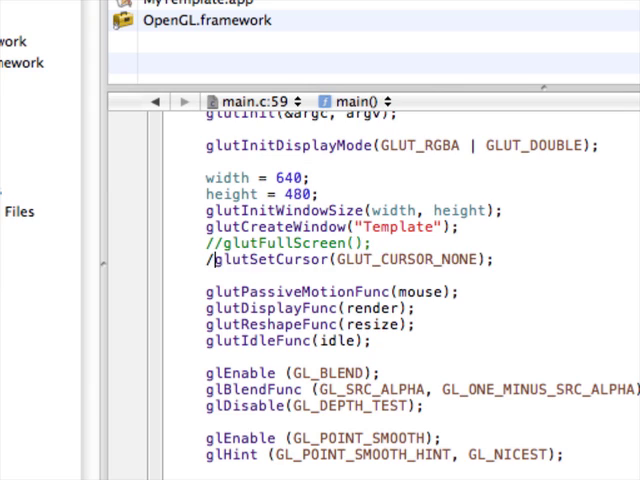
# Step: Uncomment glutFullScreen() while keeping glutSetCursor(GLUT_CURSOR_NONE) commented, and rebuild
pyautogui.write('/')
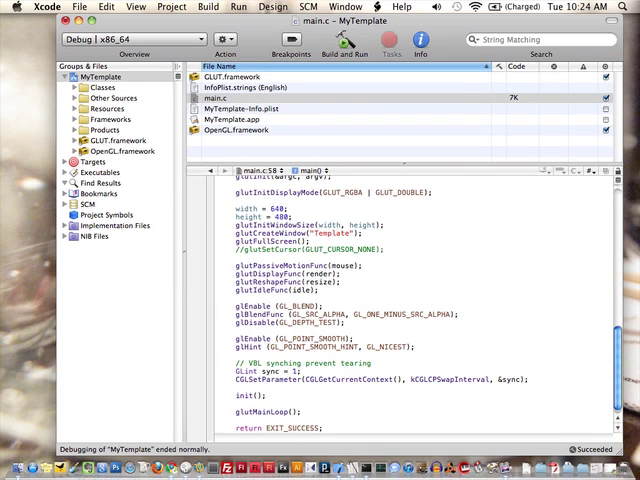
pyautogui.click(341, 44)
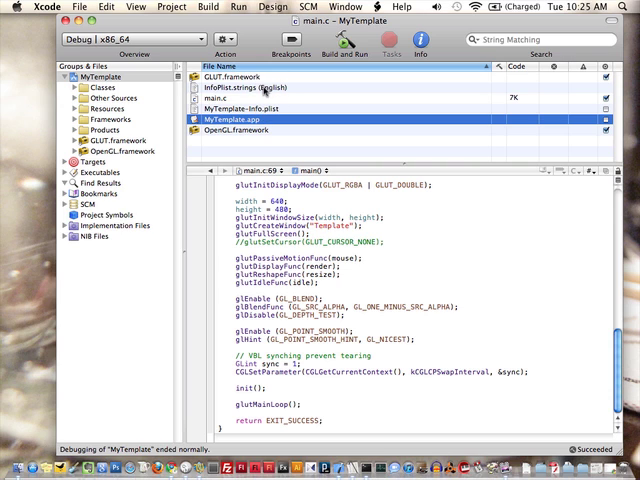
# Step: Open MyTemplate-Info.plist and delete the MainMenu and NSApplication values
pyautogui.click(280, 87)
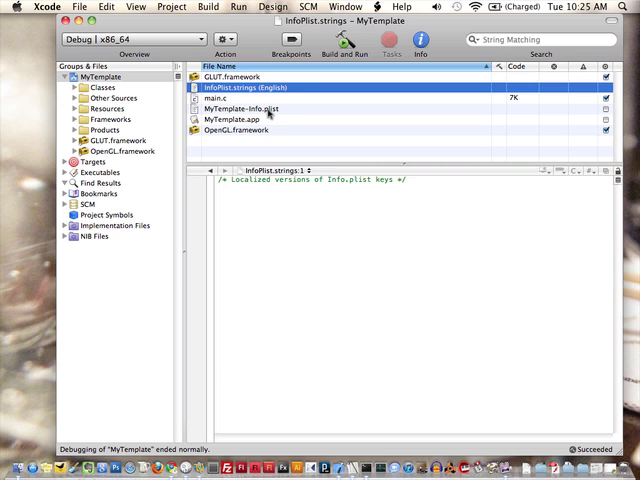
pyautogui.click(260, 120)
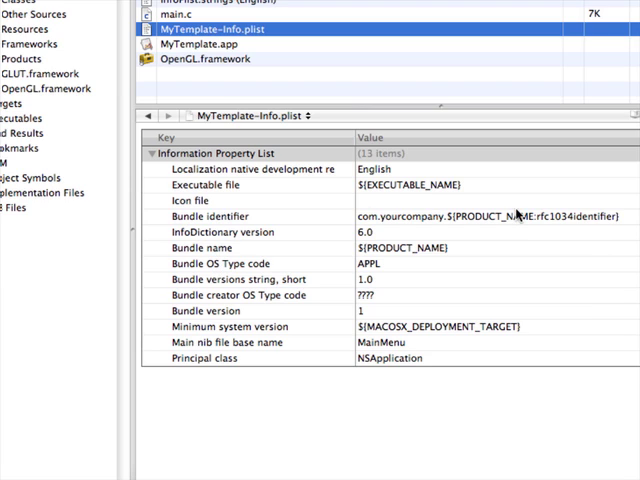
pyautogui.moveTo(515, 217)
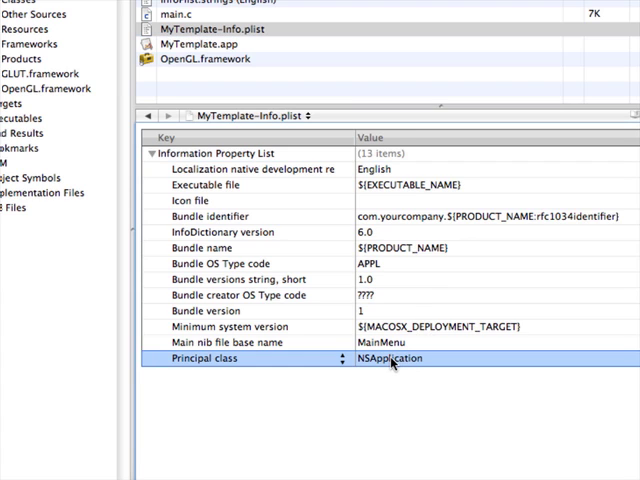
pyautogui.doubleClick(390, 358)
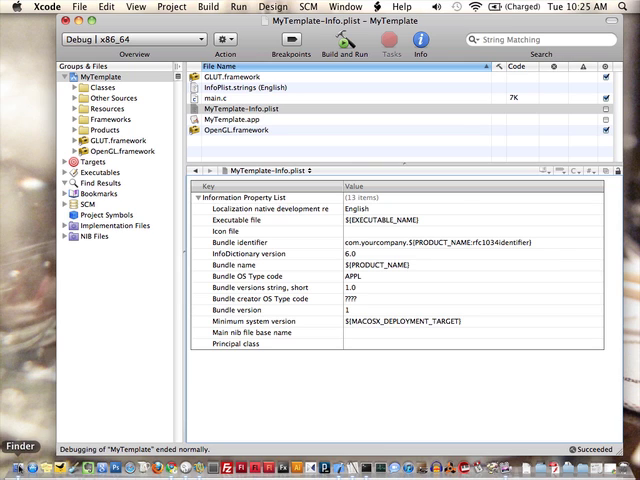
# Step: In Finder, browse RESOURCE > APPS > MyTemplate and select the app under build/Debug
pyautogui.click(332, 40)
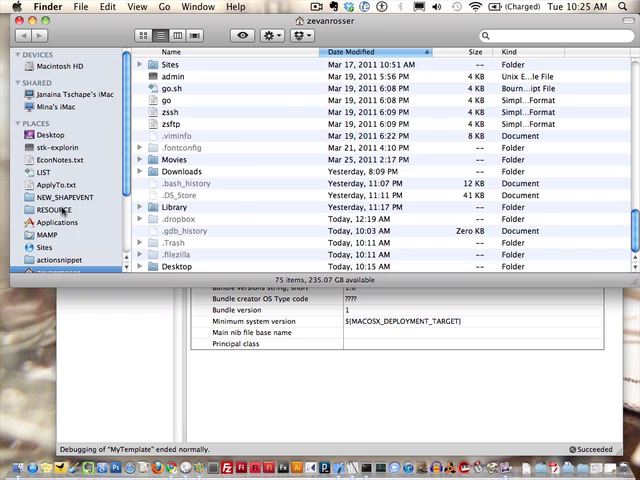
pyautogui.click(52, 210)
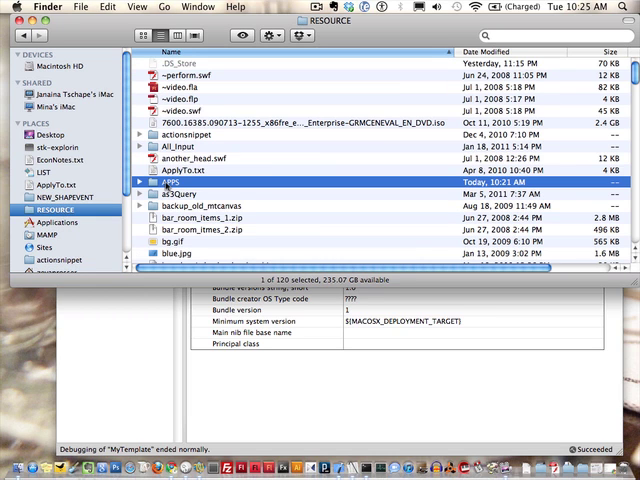
pyautogui.doubleClick(190, 184)
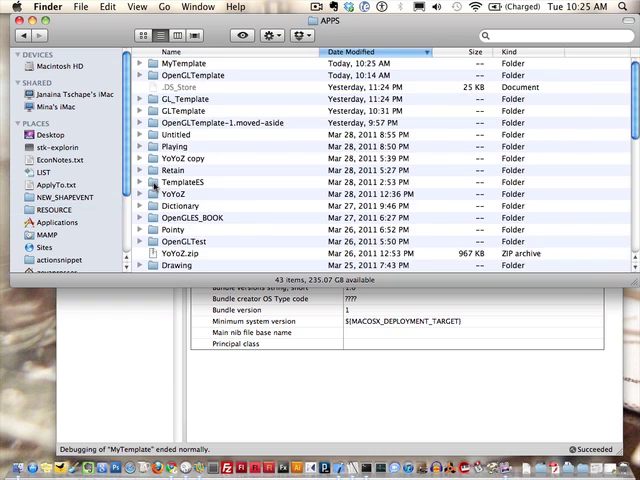
pyautogui.doubleClick(175, 64)
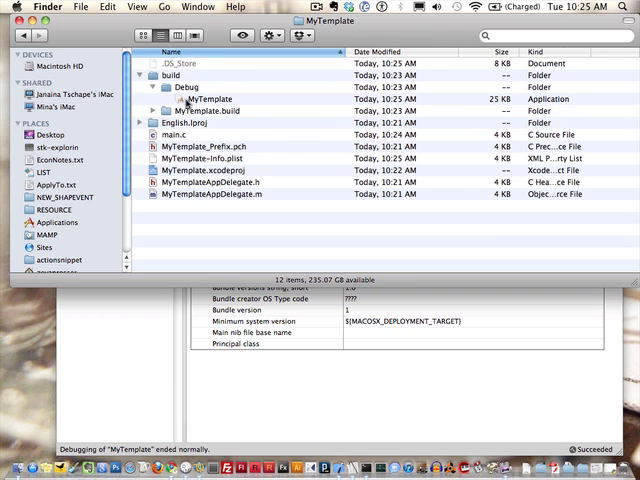
pyautogui.click(201, 99)
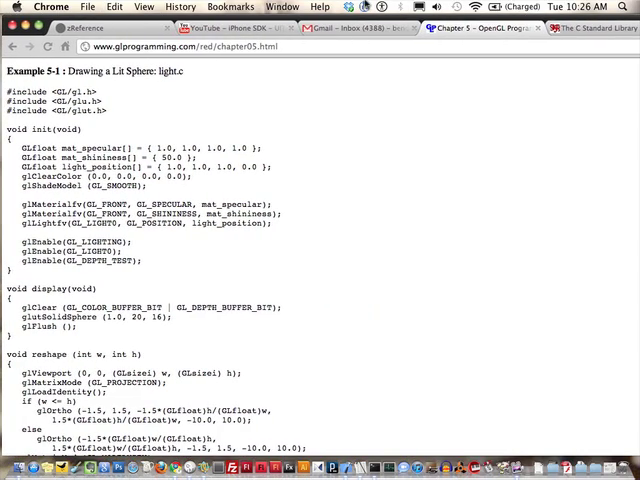
pyautogui.moveTo(382, 233)
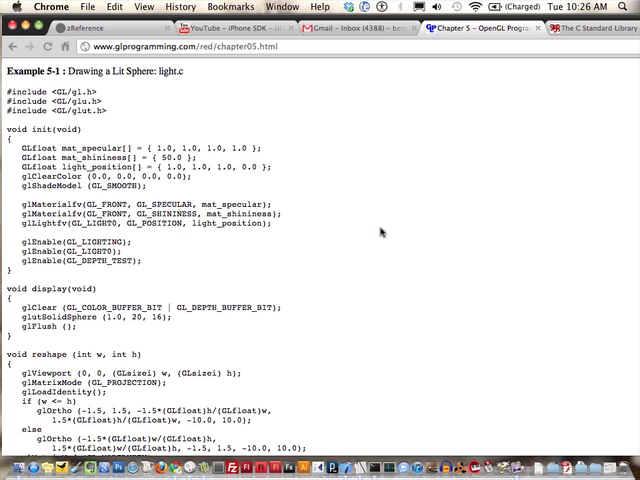
pyautogui.moveTo(388, 258)
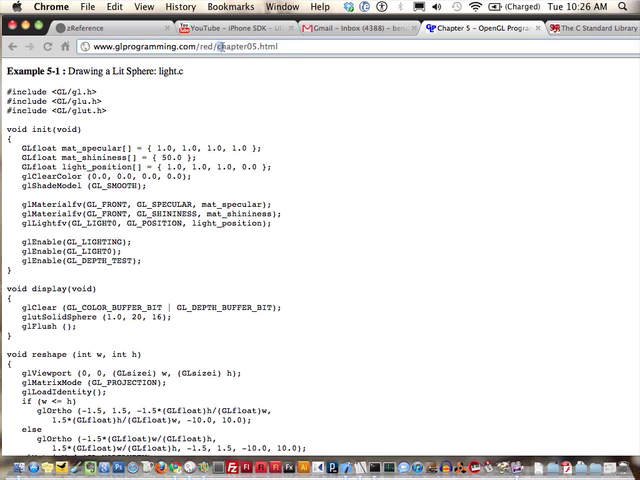
# Step: Scroll the chapter05 page to Example 5-1 light.c and start selecting its code
pyautogui.doubleClick(245, 52)
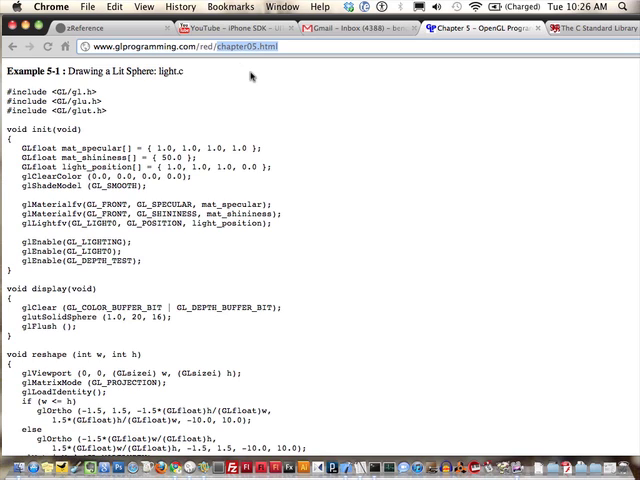
pyautogui.moveTo(368, 172)
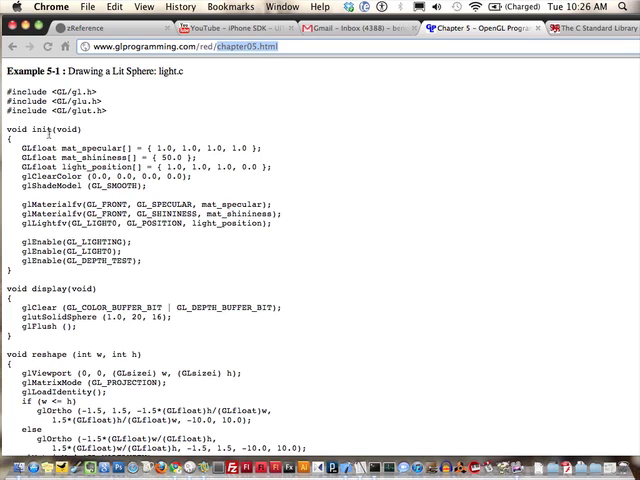
pyautogui.scroll(-3)
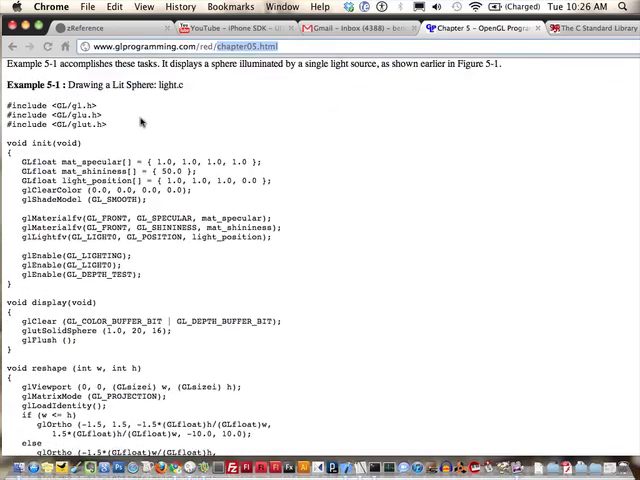
pyautogui.scroll(3)
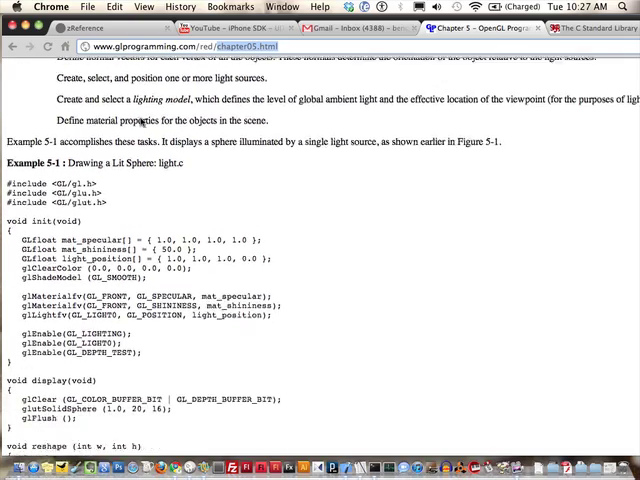
pyautogui.scroll(-3)
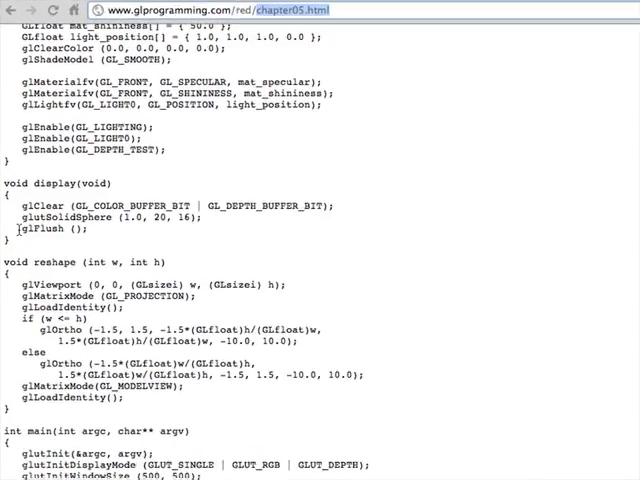
pyautogui.scroll(-3)
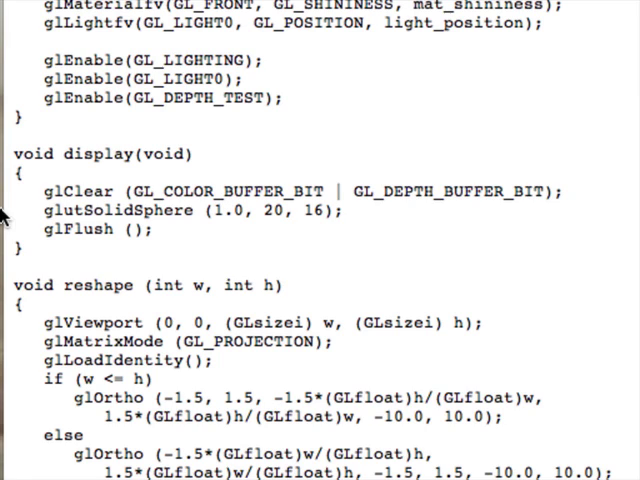
pyautogui.moveTo(200, 253)
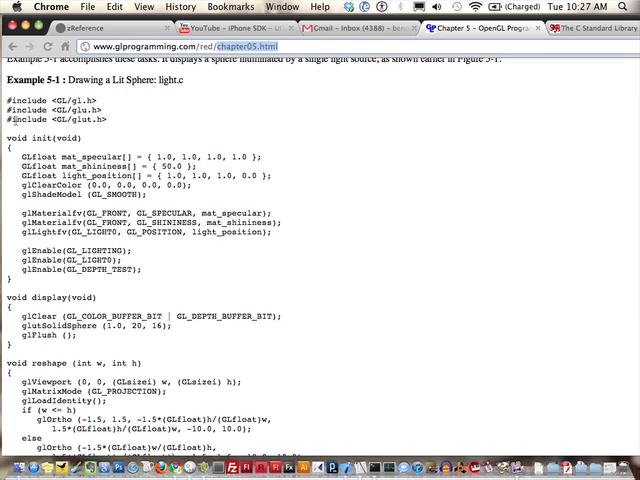
pyautogui.doubleClick(50, 137)
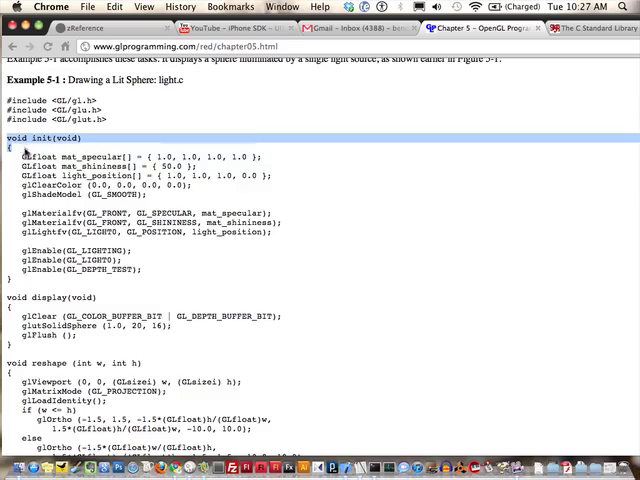
pyautogui.scroll(-3)
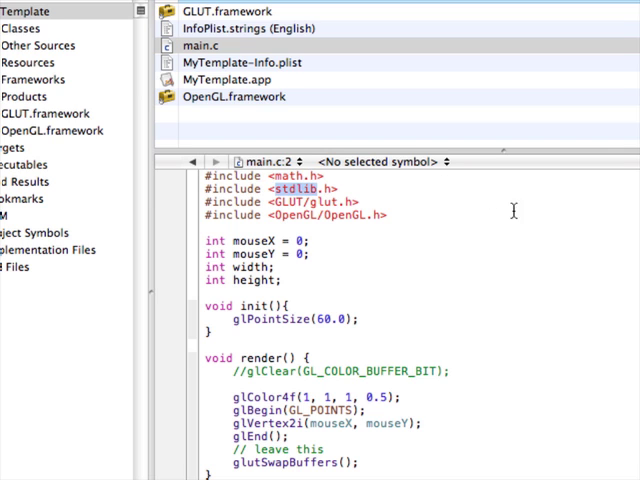
# Step: Replace main.c's template code with the pasted light.c lit-sphere listing and start a build
pyautogui.scroll(-3)
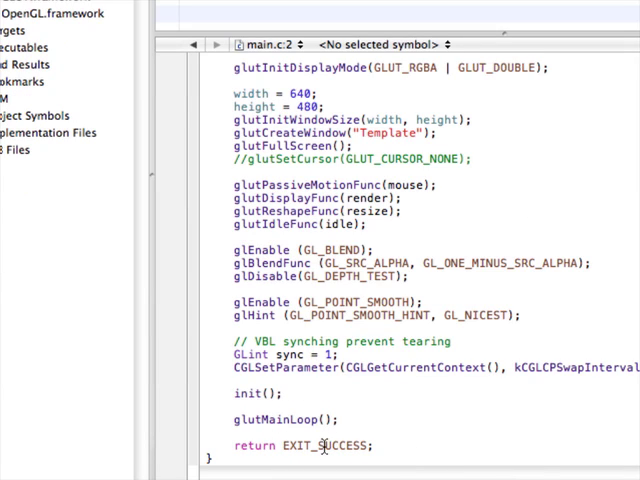
pyautogui.doubleClick(333, 446)
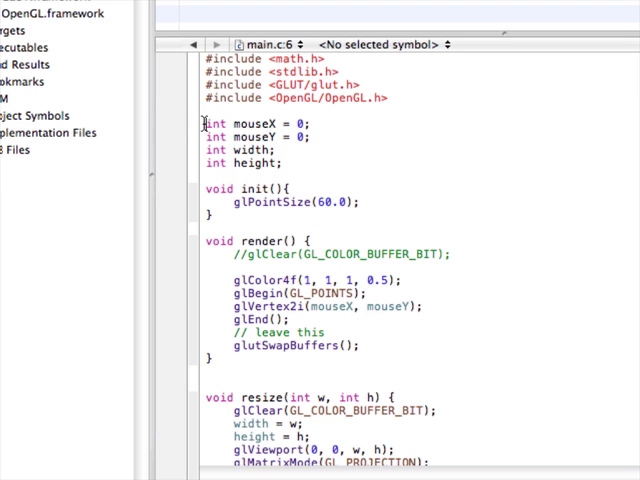
pyautogui.scroll(-3)
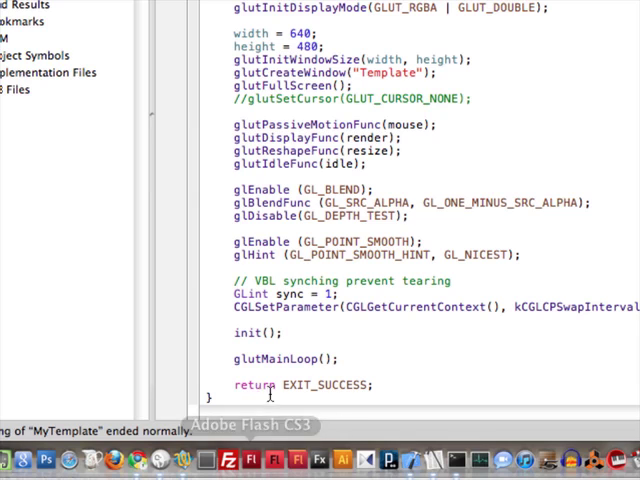
pyautogui.scroll(-3)
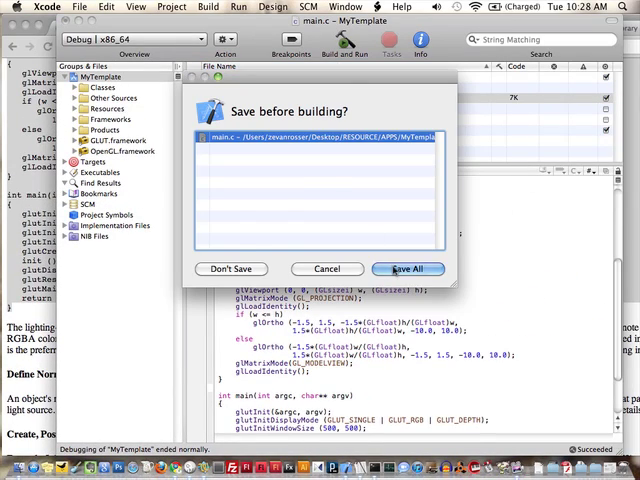
# Step: Save All, run the white lit-sphere example, then close its window
pyautogui.click(407, 268)
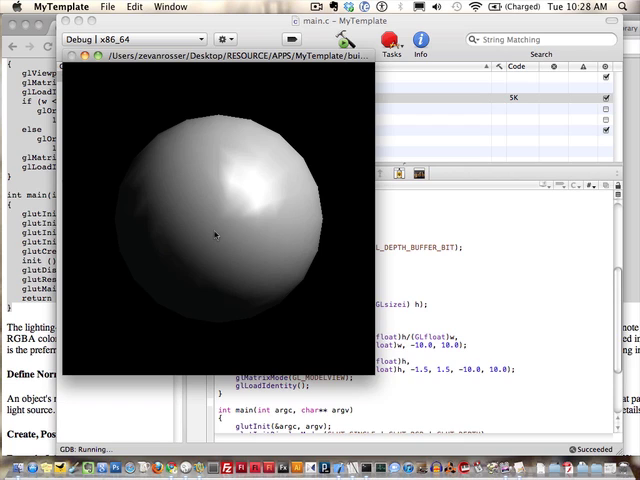
pyautogui.moveTo(215, 100)
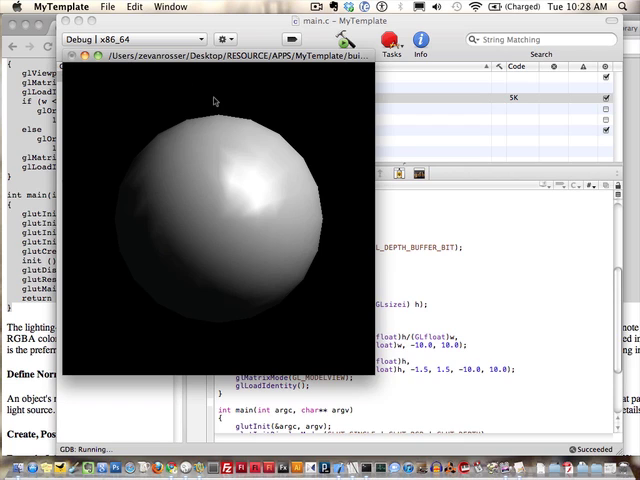
pyautogui.moveTo(335, 91)
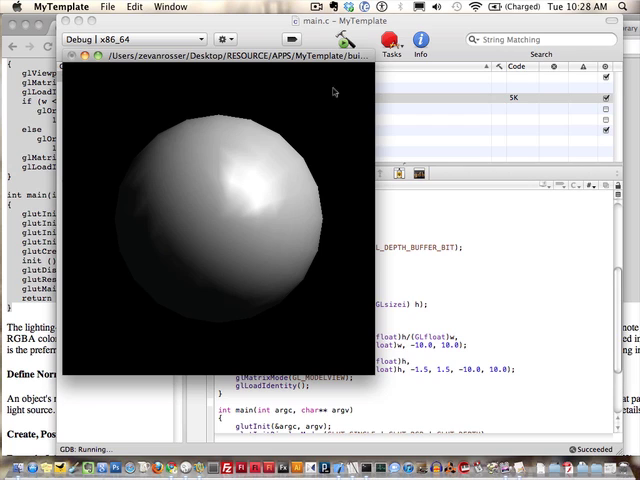
pyautogui.moveTo(333, 99)
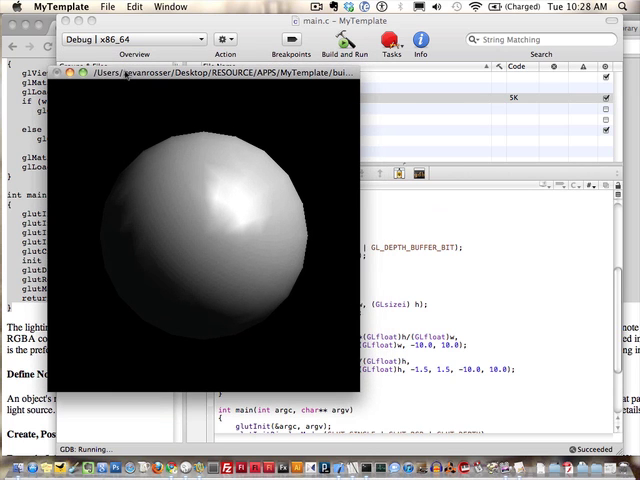
pyautogui.click(59, 7)
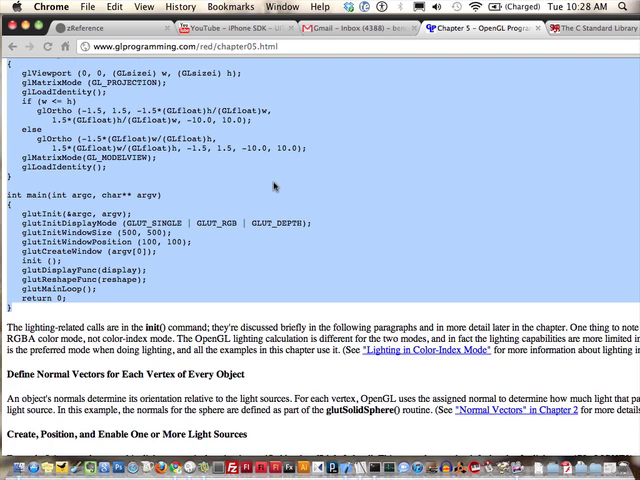
pyautogui.moveTo(286, 375)
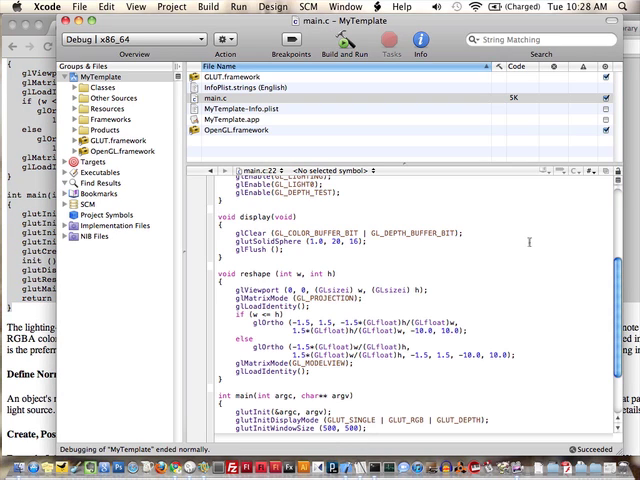
# Step: Undo main.c back to the GLUT point-drawing template, confirming undo past the last save
pyautogui.scroll(-3)
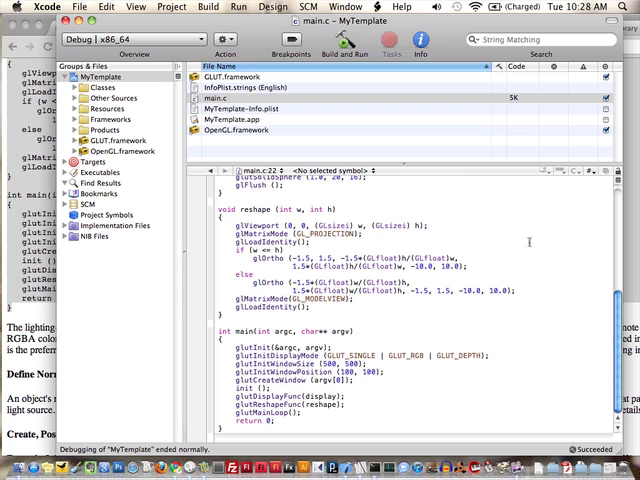
pyautogui.scroll(3)
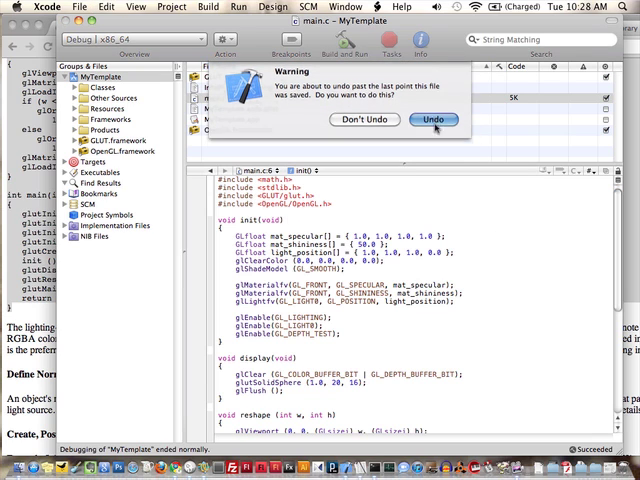
pyautogui.click(433, 120)
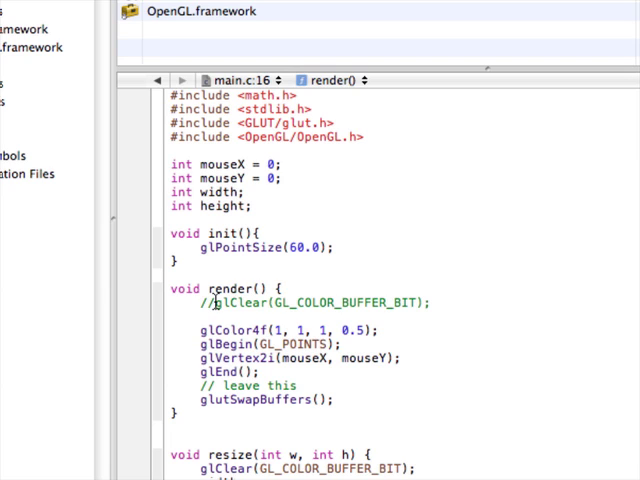
# Step: Uncomment glClear in render(), then build and run the template twice
pyautogui.click(205, 302)
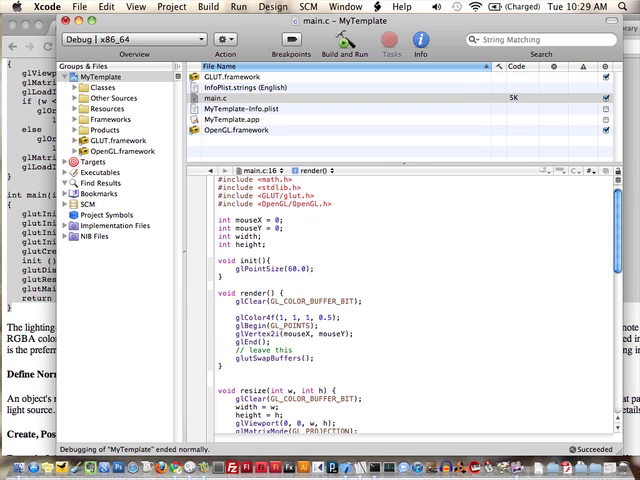
pyautogui.click(307, 42)
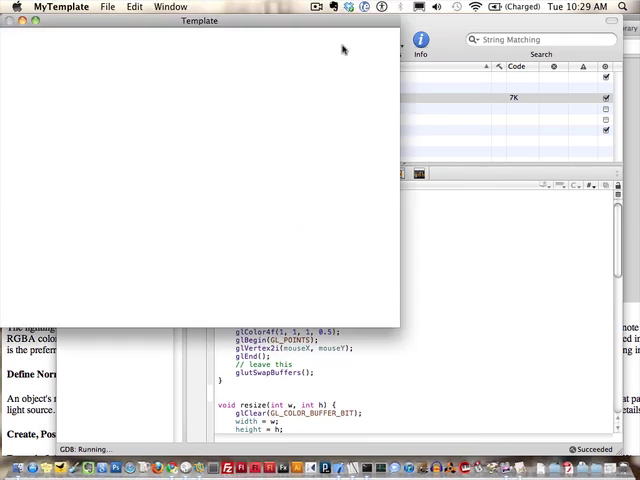
pyautogui.click(199, 20)
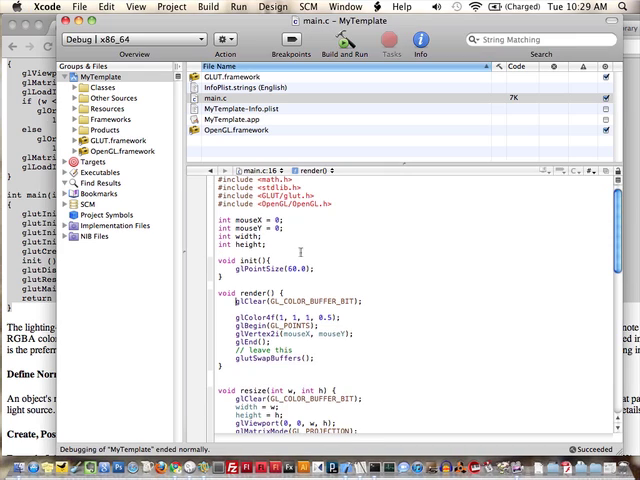
pyautogui.click(343, 45)
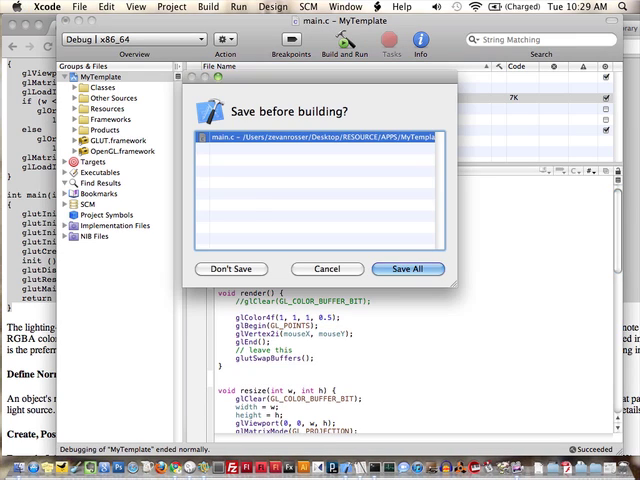